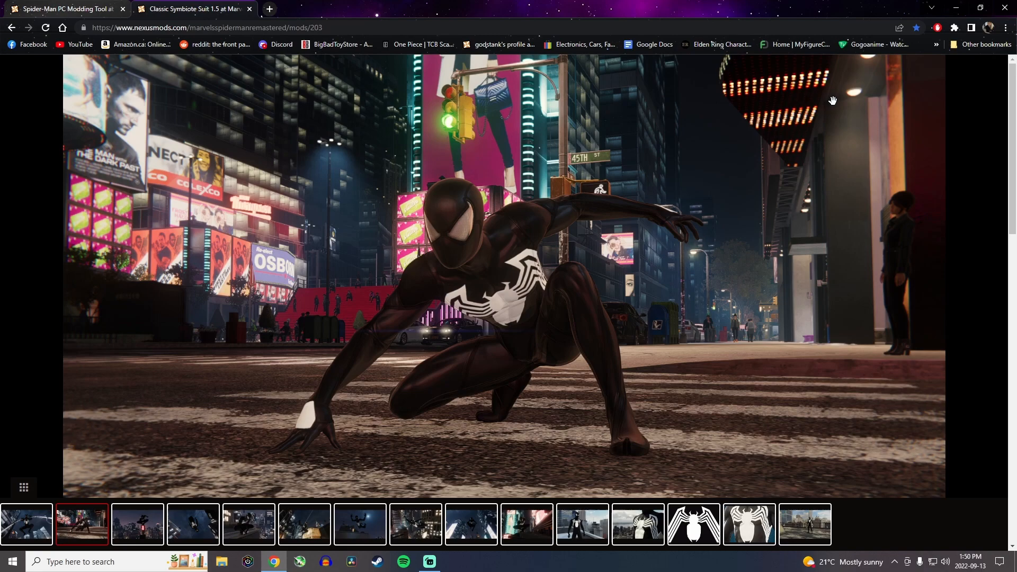
Close the Nexus Mods screenshot viewer and open the Spidey Mod Tool folder.
click(65, 8)
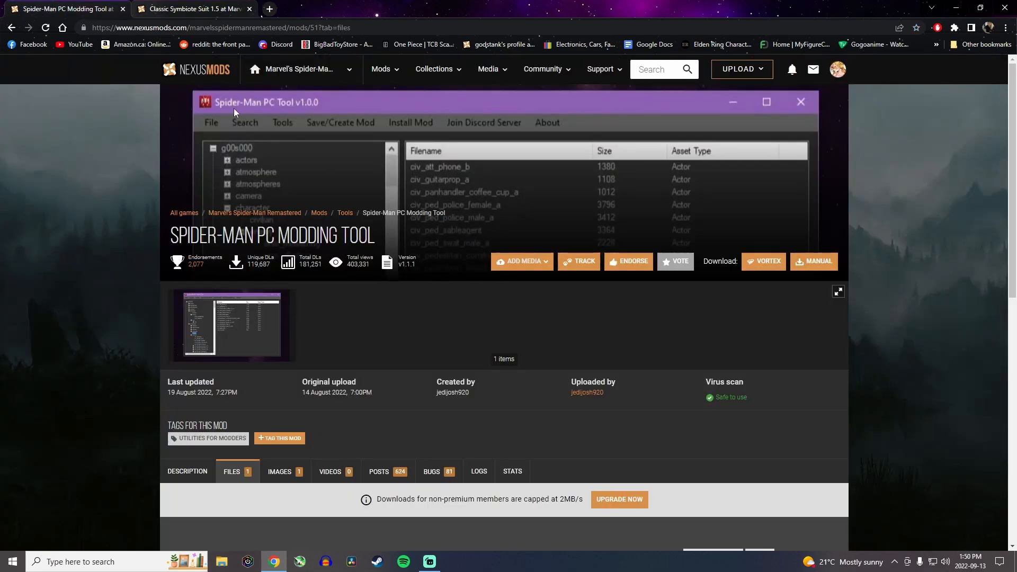
mouse_move(194, 69)
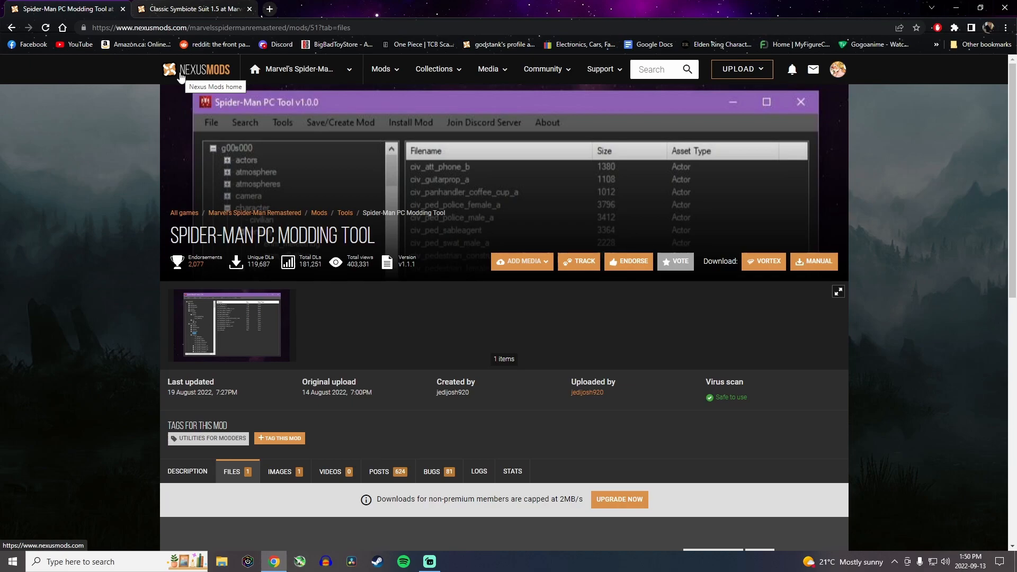
mouse_move(153, 106)
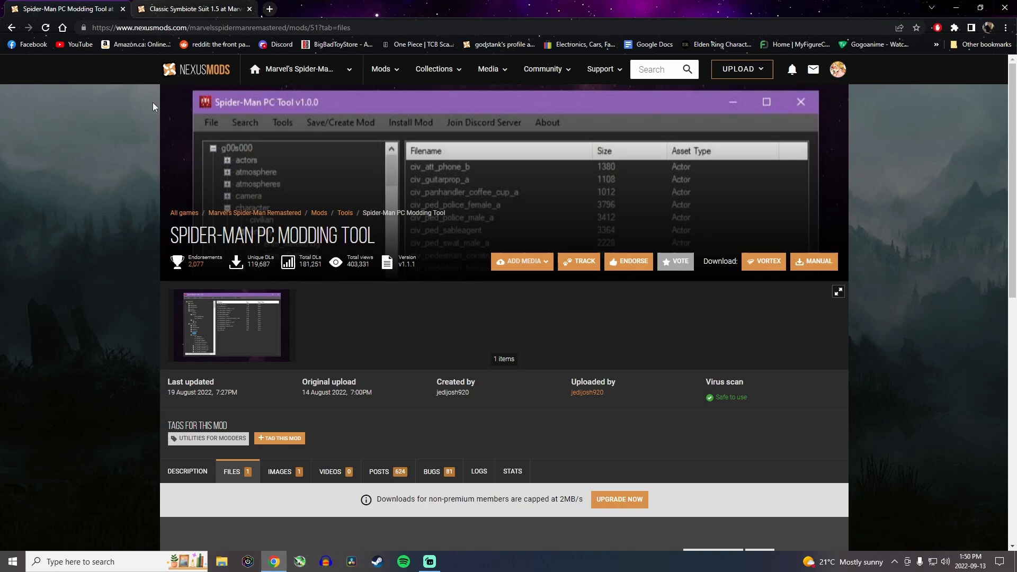
mouse_move(242, 338)
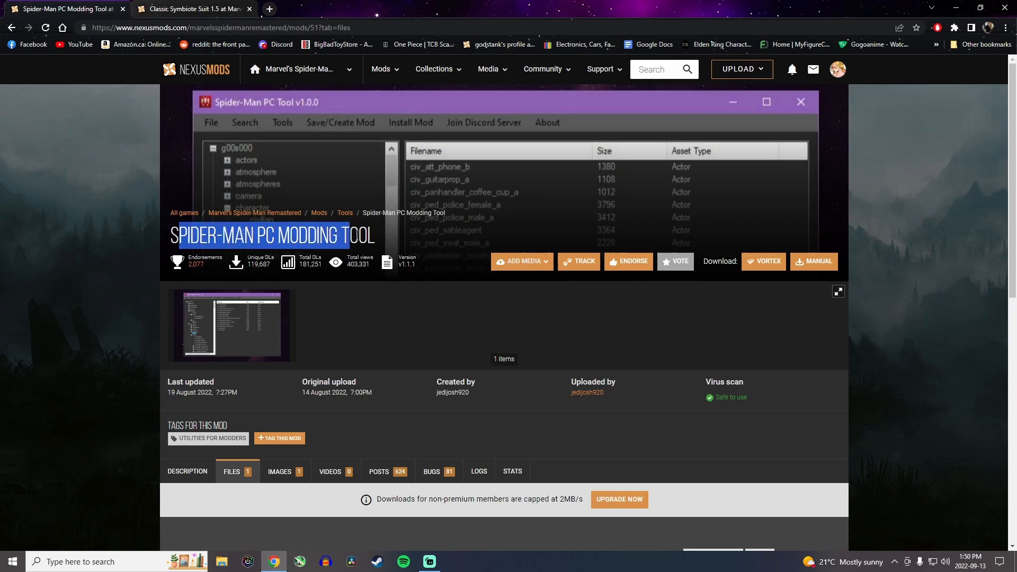
scroll(down, 3)
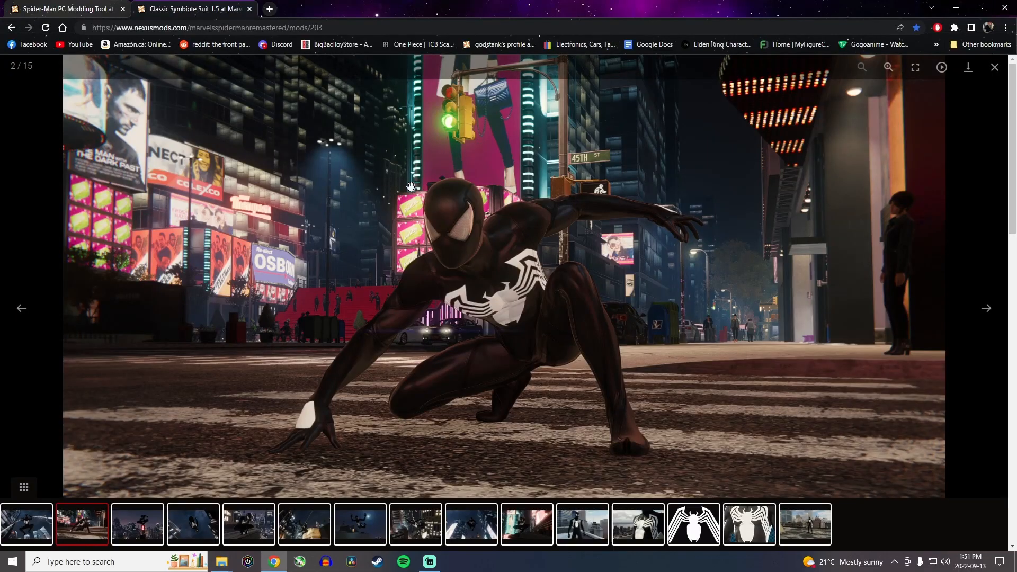
click(994, 68)
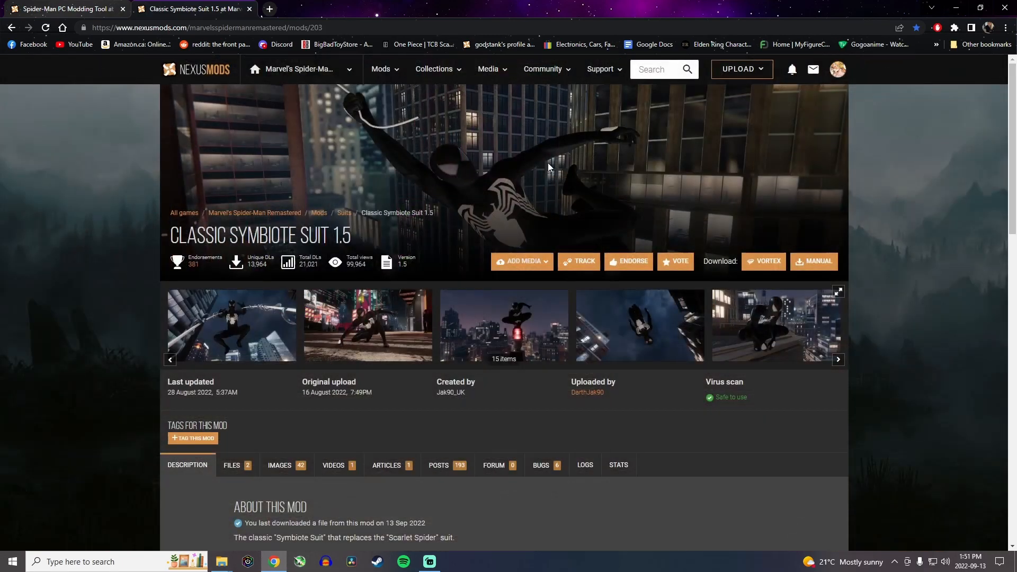
click(232, 465)
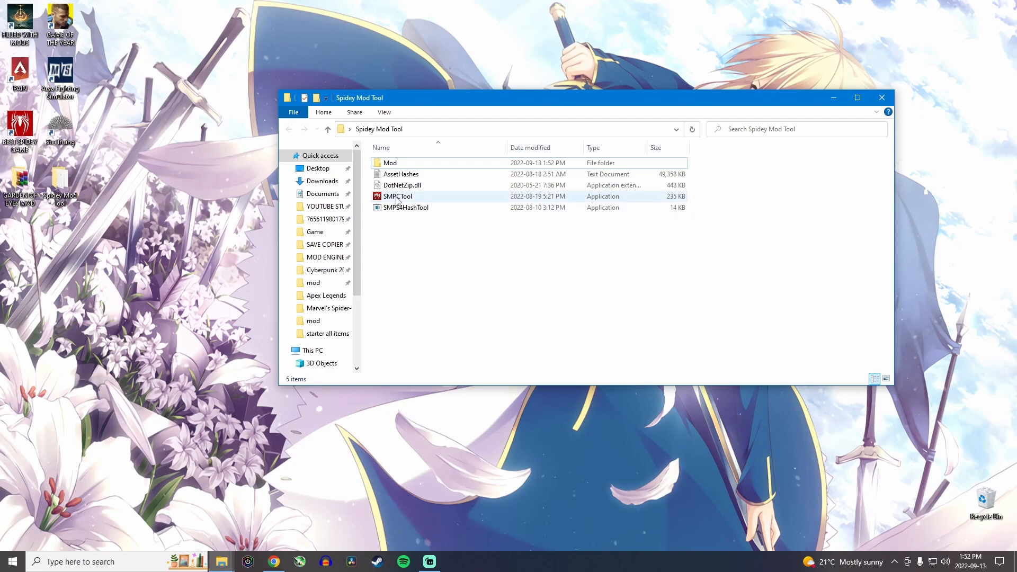
Launch SMPCTool and browse from Local Disk (C:) into Program Files (x86)\Steam\steamapps.
click(396, 196)
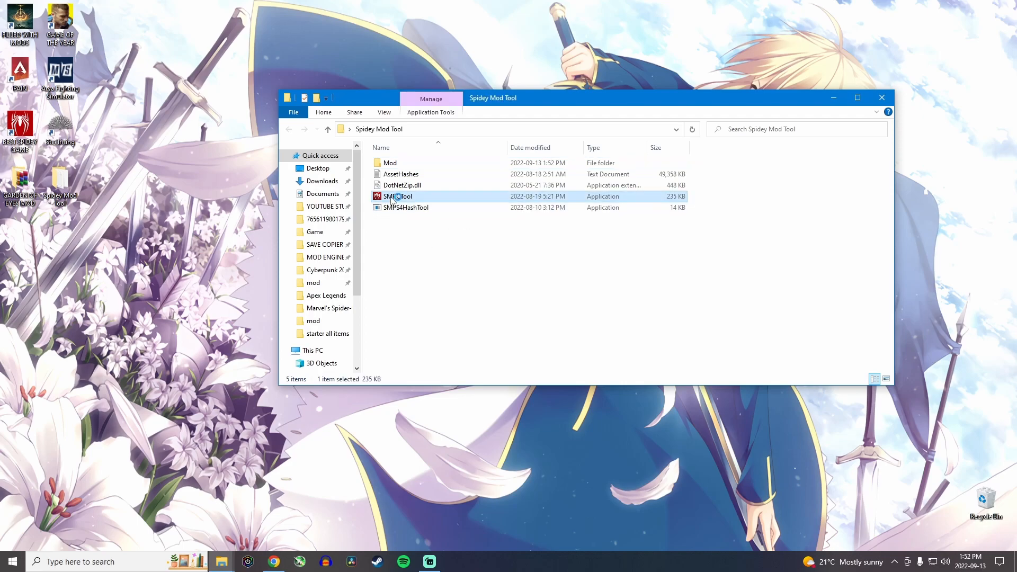
double_click(398, 196)
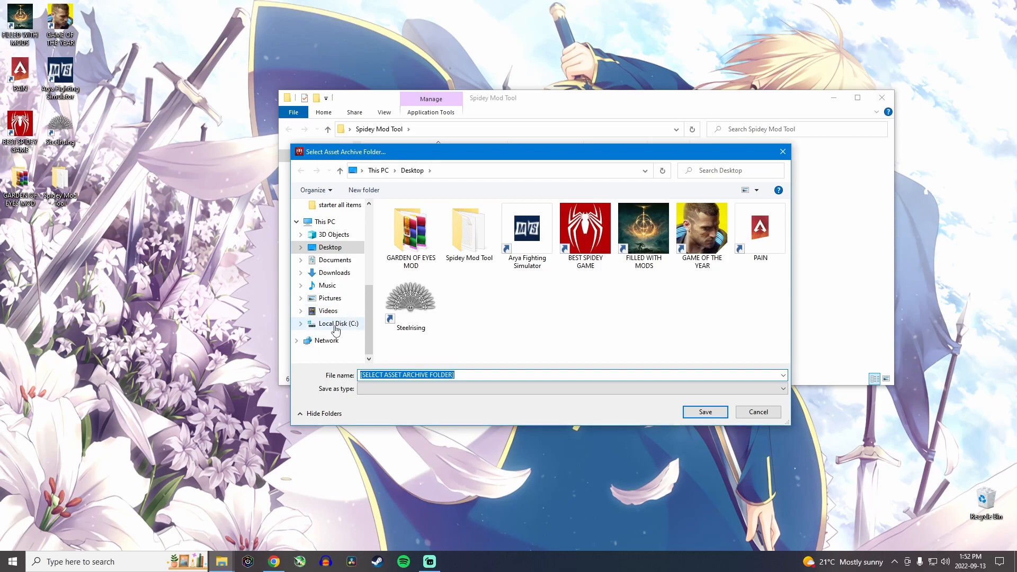
click(337, 323)
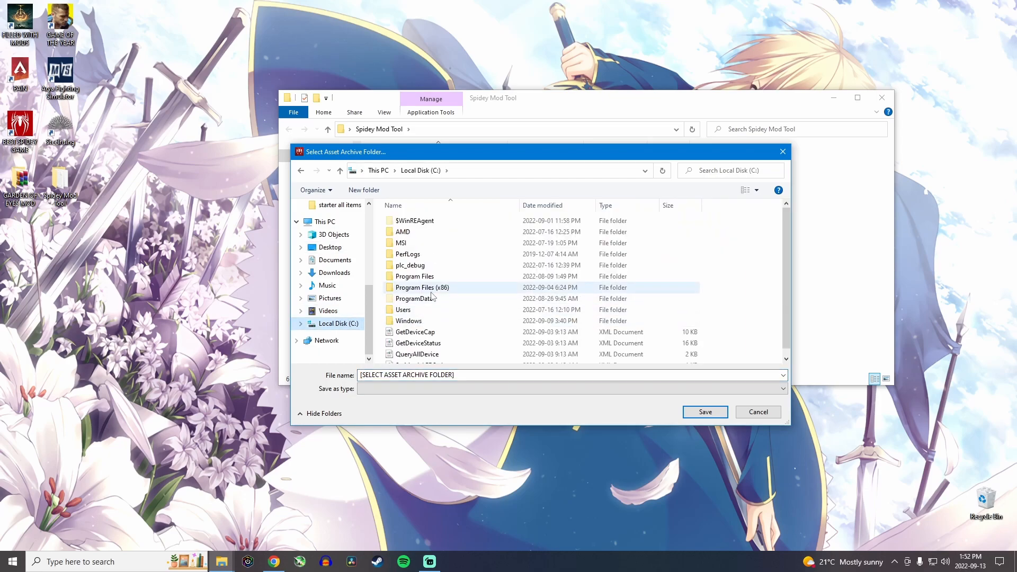
double_click(421, 287)
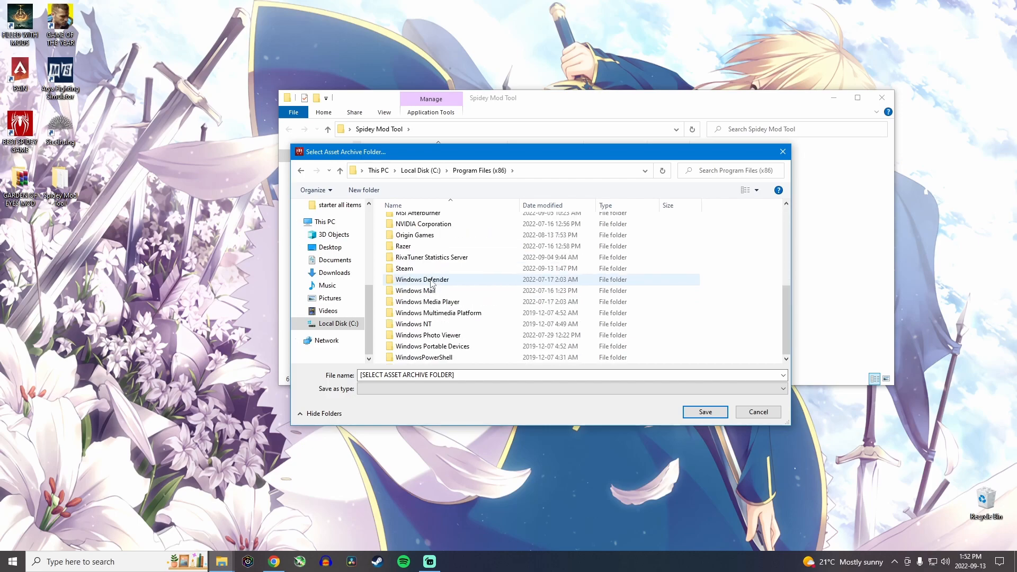
double_click(403, 268)
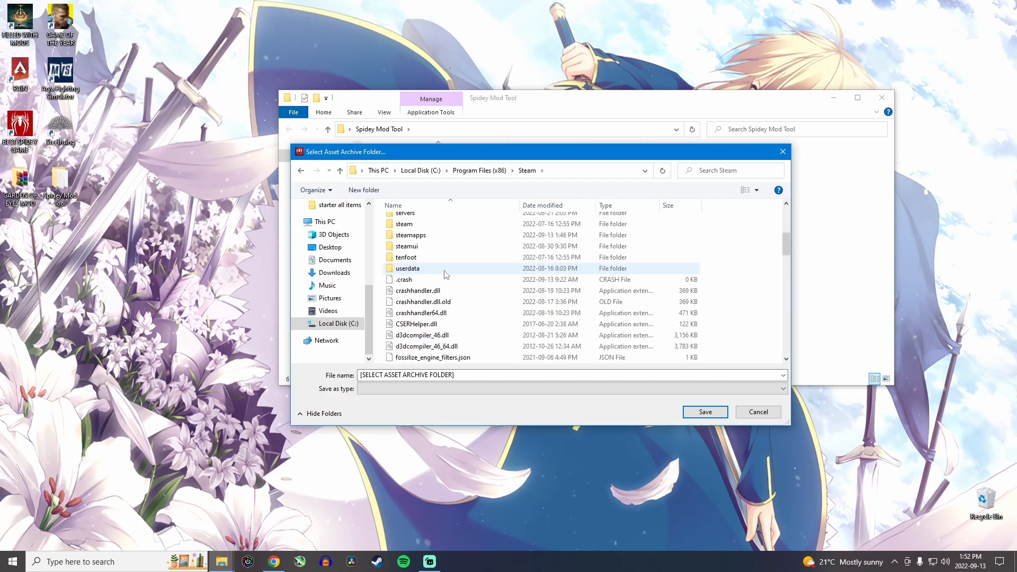
double_click(410, 235)
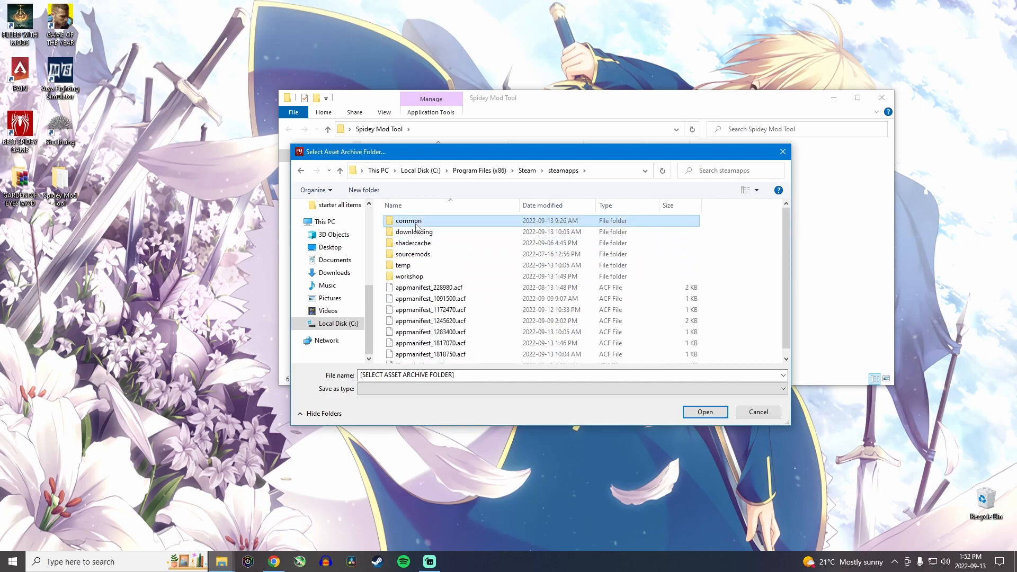
Select common\Marvel's Spider-Man Remastered\asset_archive as the asset archive folder and save.
double_click(408, 220)
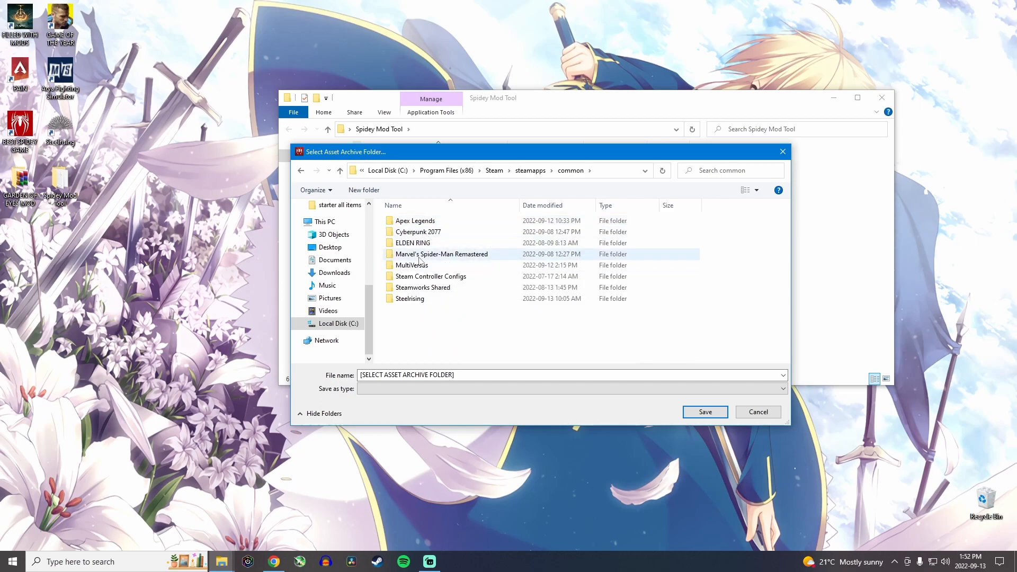
double_click(441, 254)
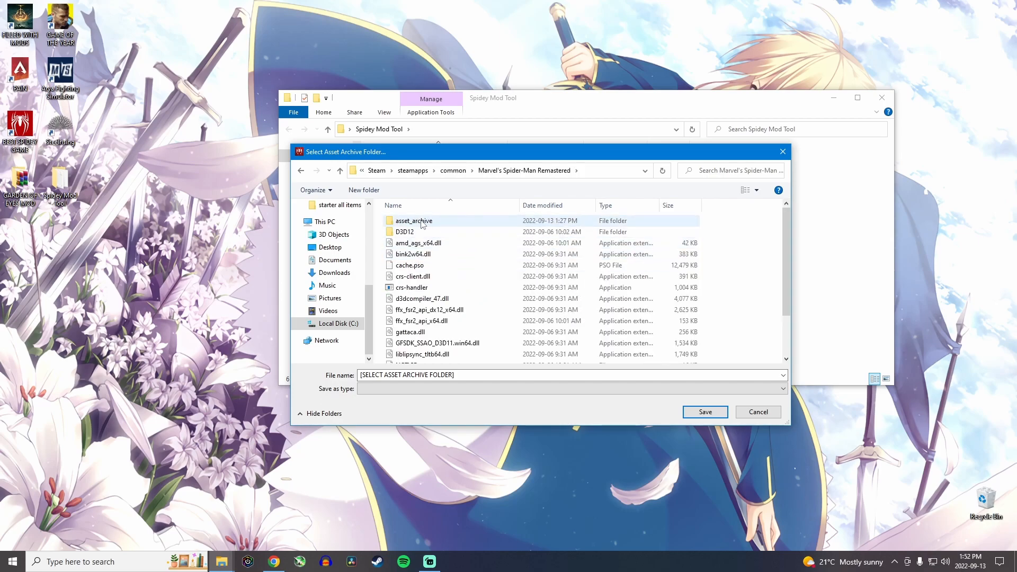
click(413, 220)
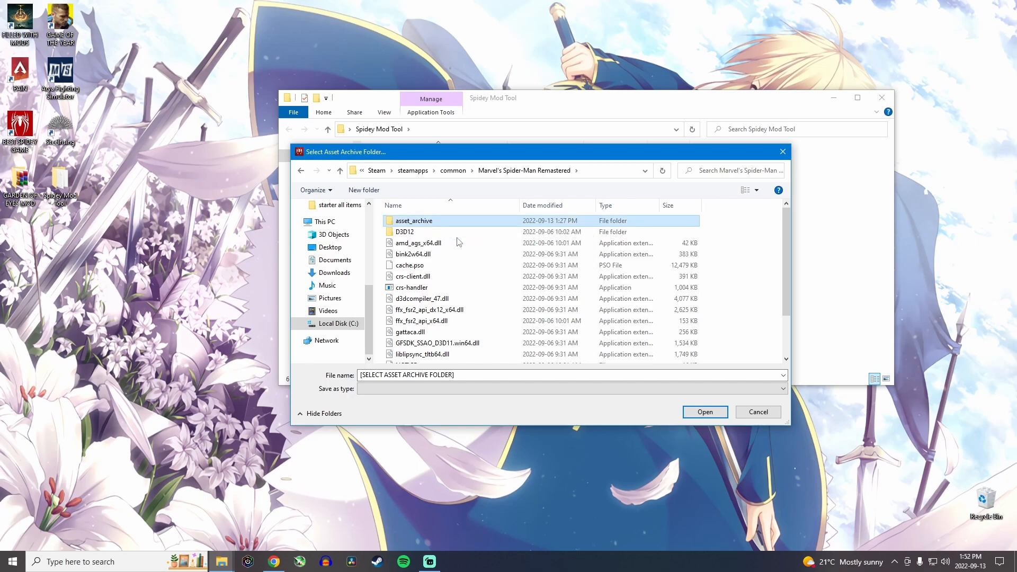
double_click(413, 220)
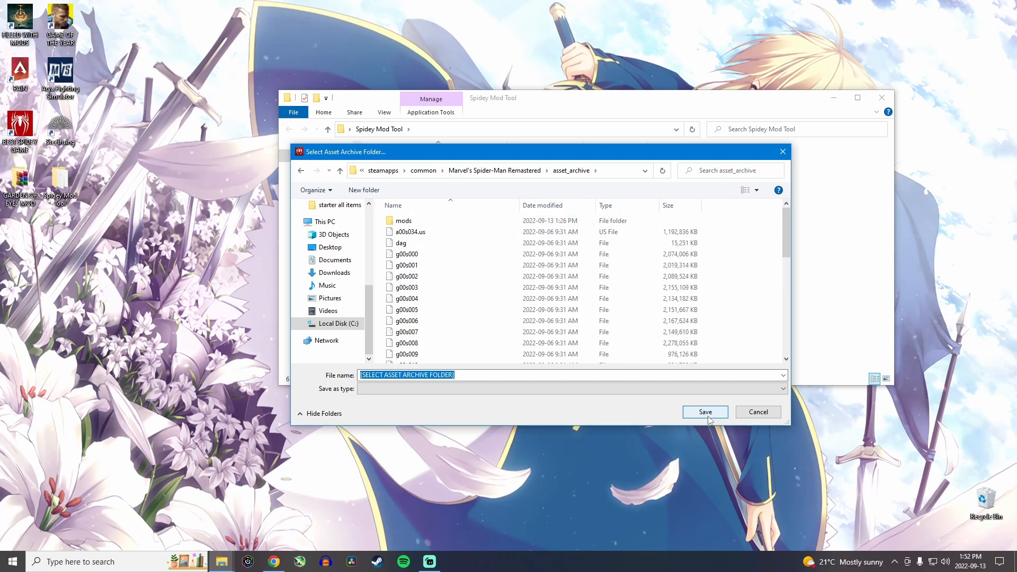
click(704, 412)
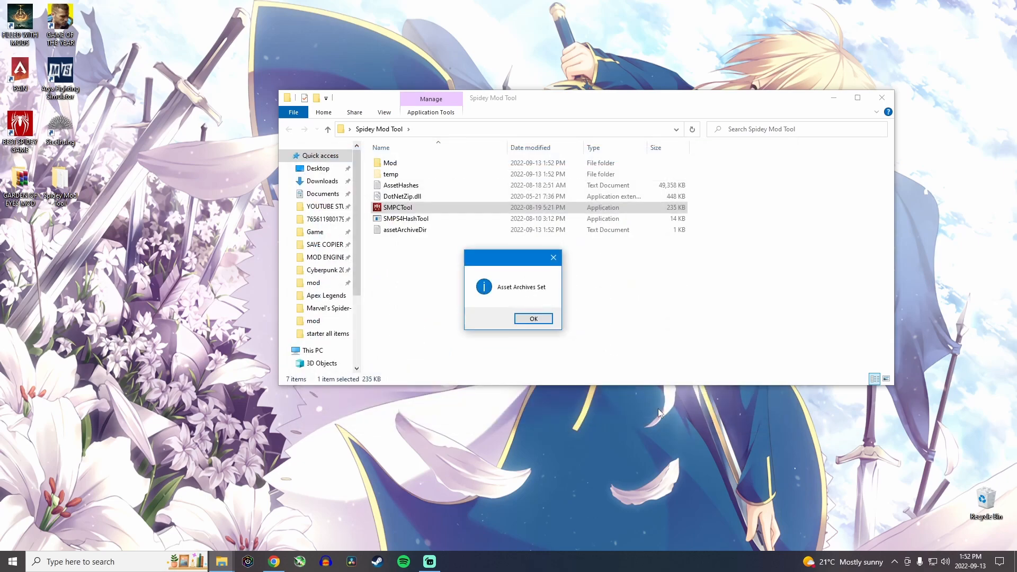
mouse_move(524, 298)
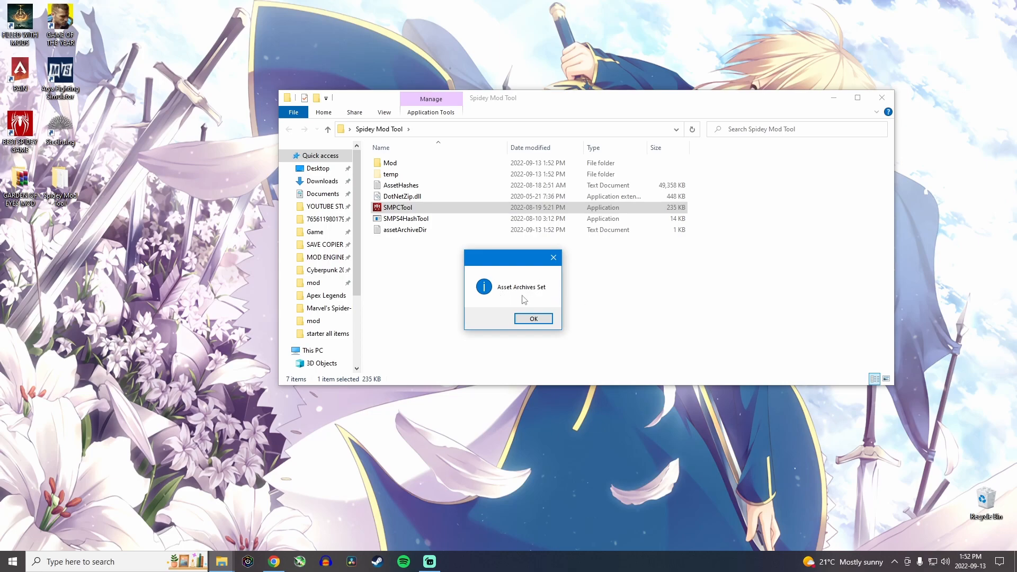
Acknowledge the Asset Archives Set message with OK.
click(533, 318)
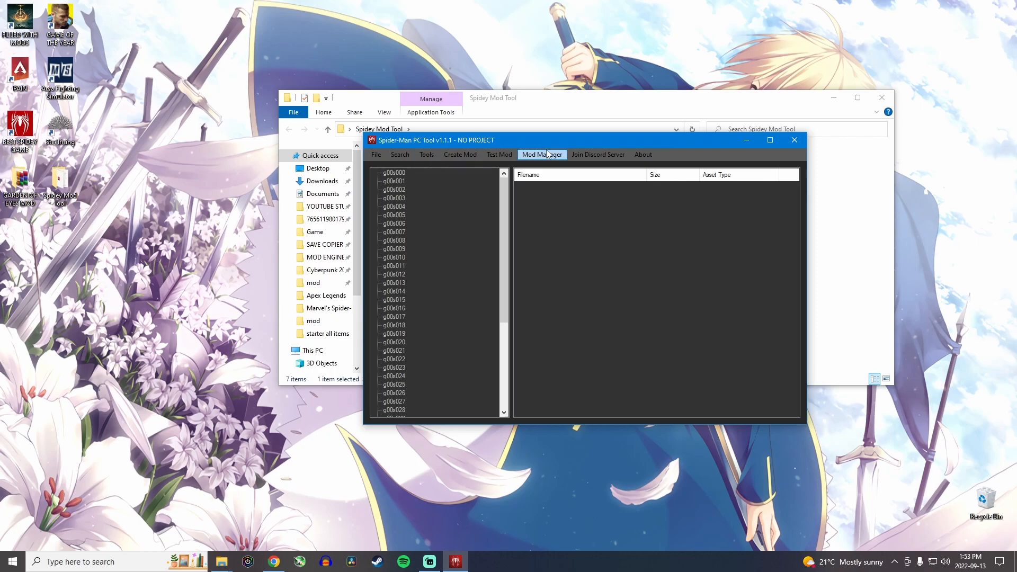
mouse_move(540, 162)
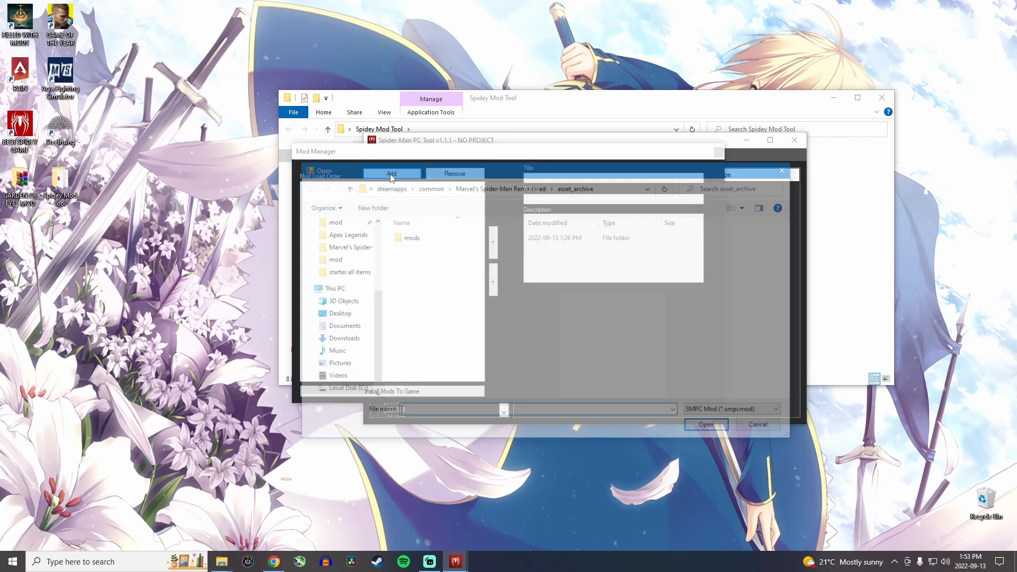
Add Classic Symbiote Suit 1.5.smpcmod from Desktop\Spidey Mod Tool\Mod and confirm Done adding mod.
click(335, 241)
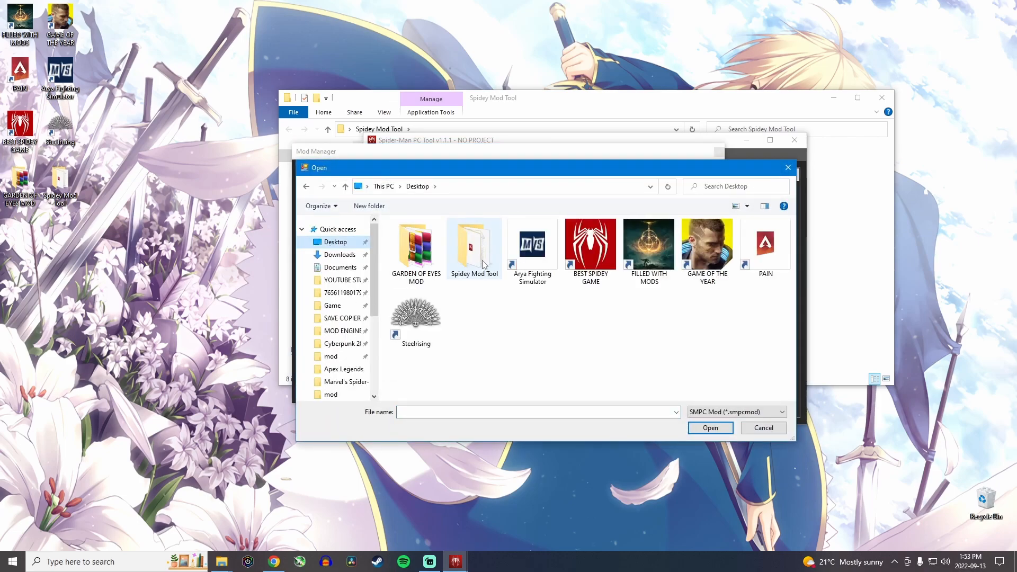
double_click(474, 244)
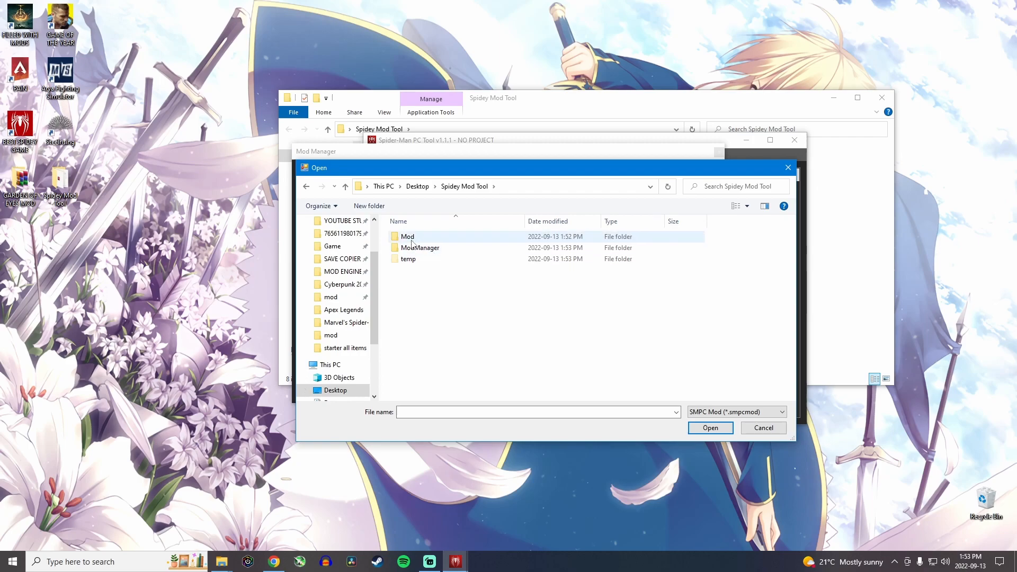
double_click(408, 236)
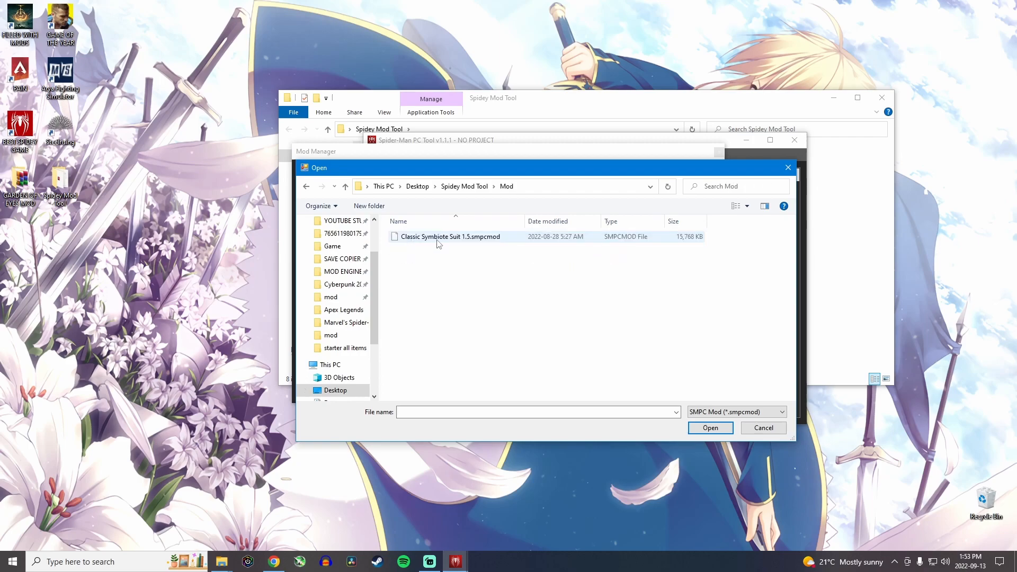
click(709, 428)
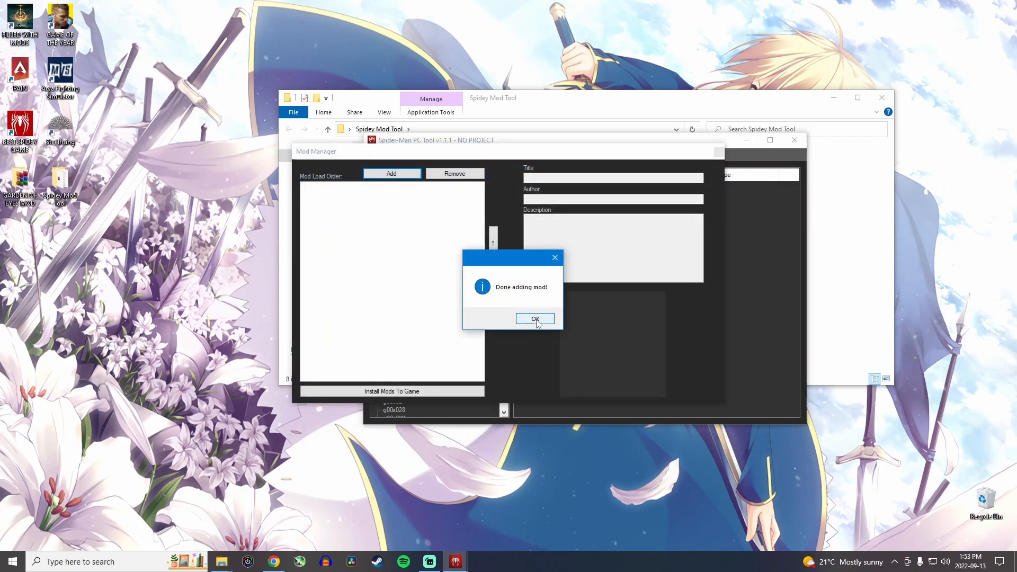
click(534, 319)
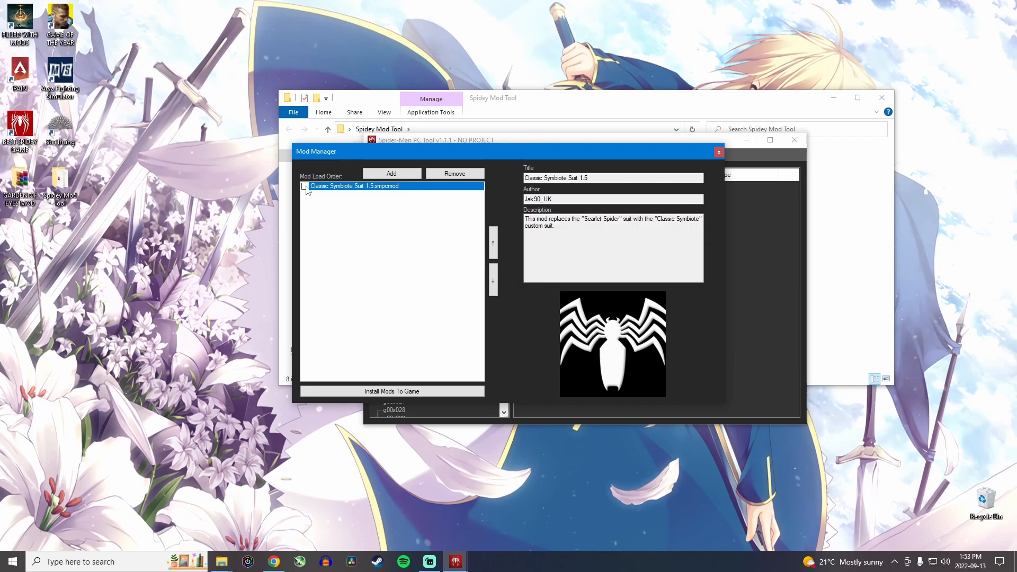
Tick Classic Symbiote Suit 1.5.smpcmod and run Install Mods To Game.
click(305, 186)
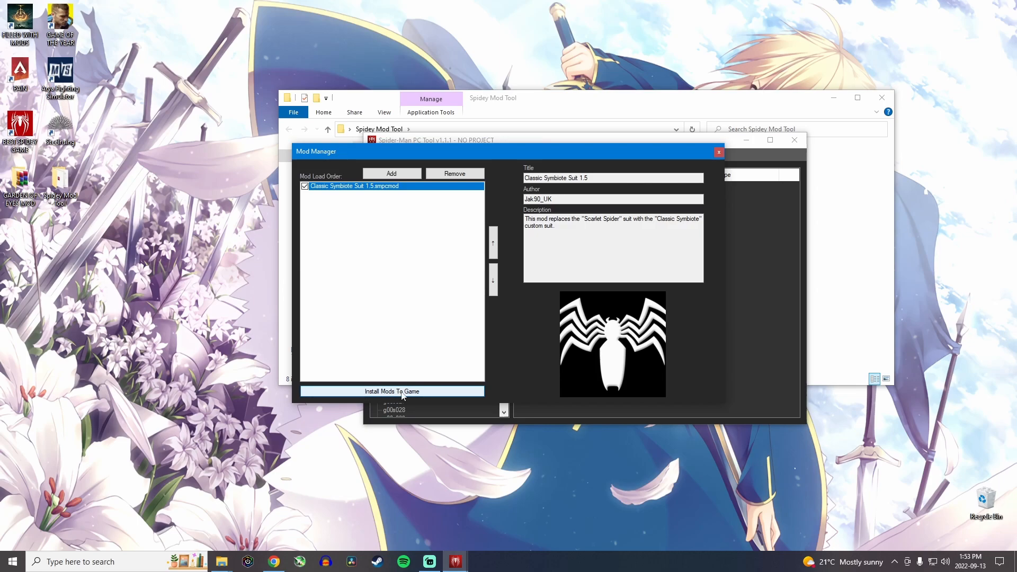
click(392, 390)
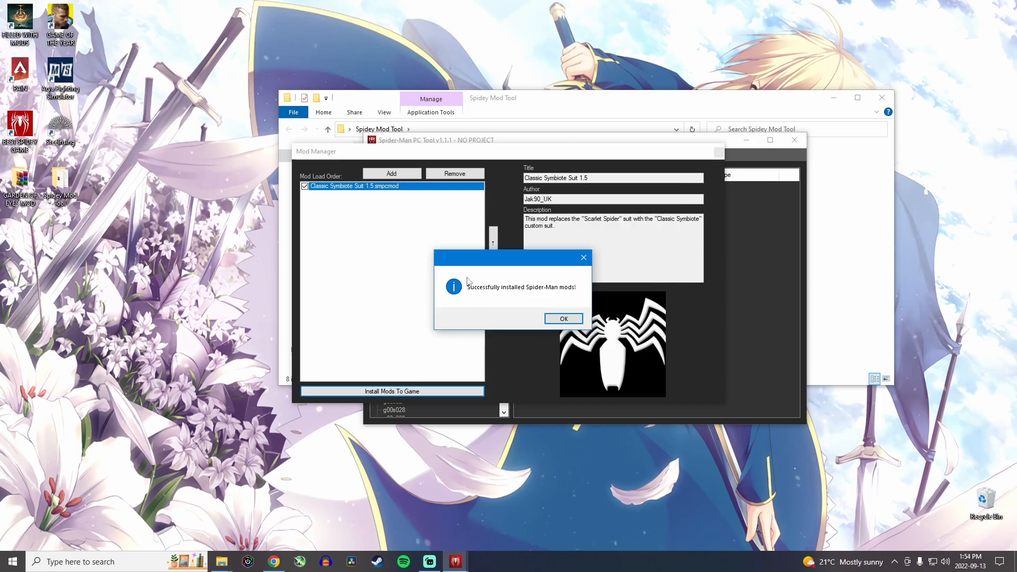
mouse_move(526, 293)
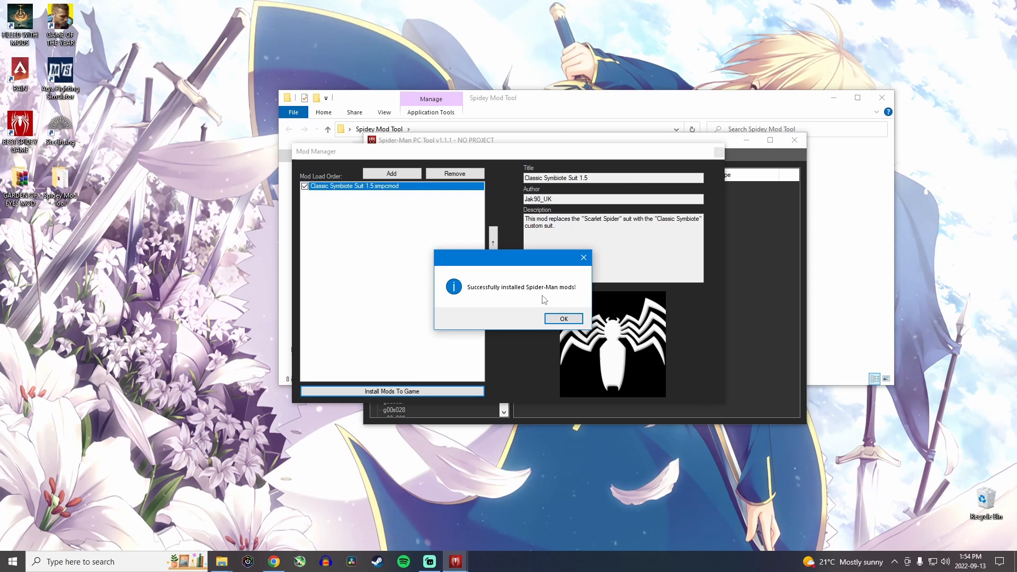
Dismiss the Successfully installed message with OK.
click(563, 318)
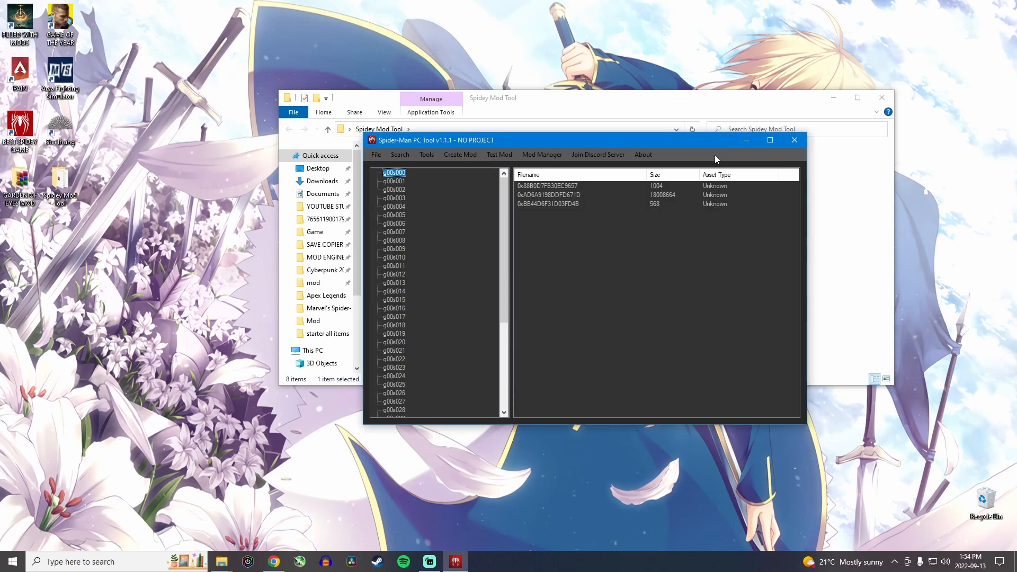